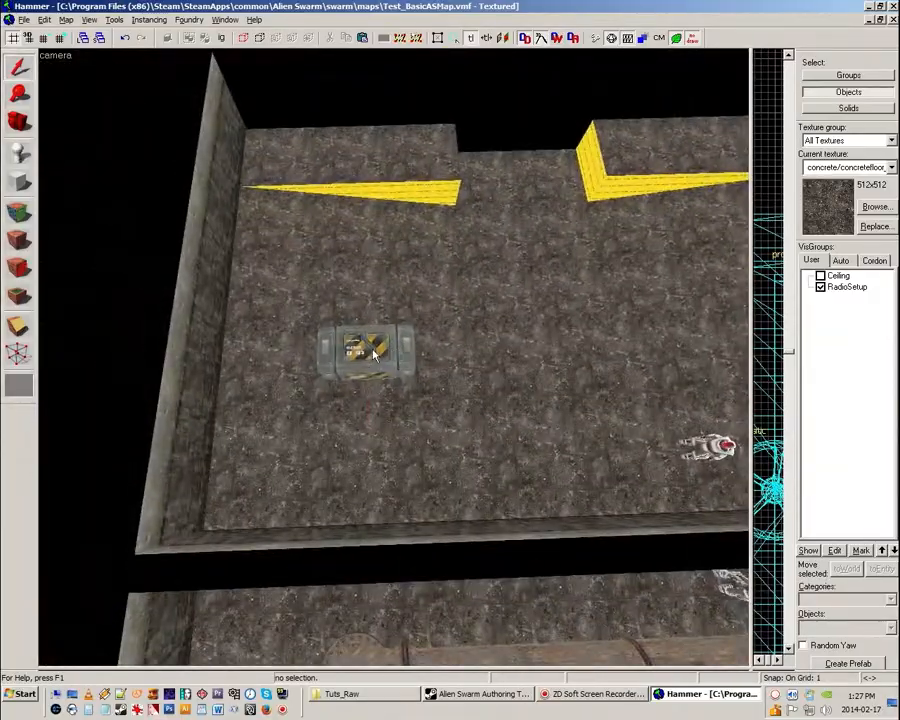
# Step: Clone the striped metal crate and space the copies into a row across the floor
pyautogui.click(368, 356)
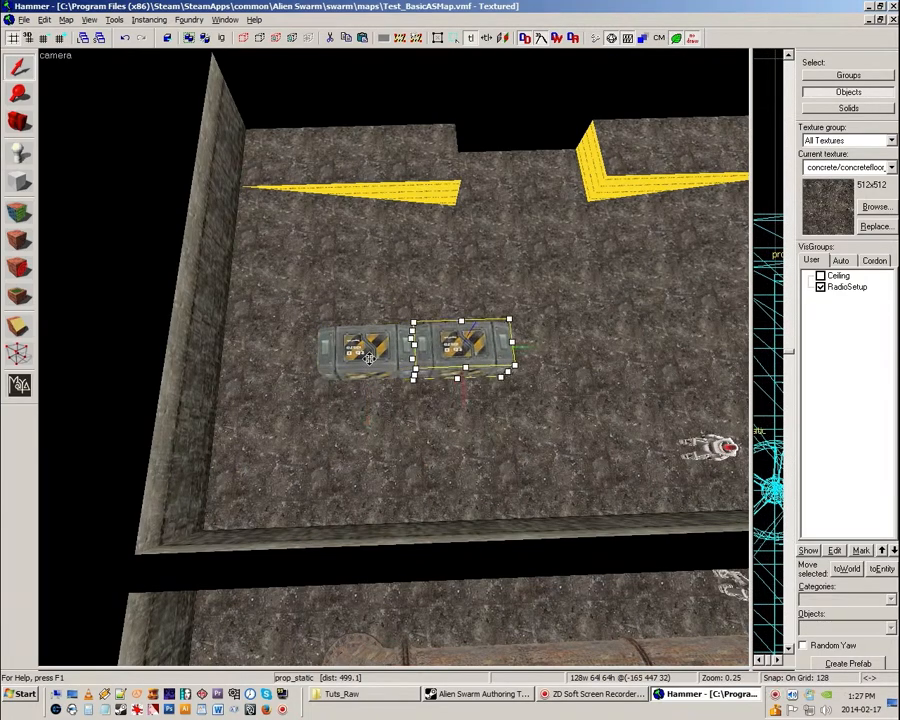
pyautogui.moveTo(460, 344); pyautogui.dragTo(560, 344)
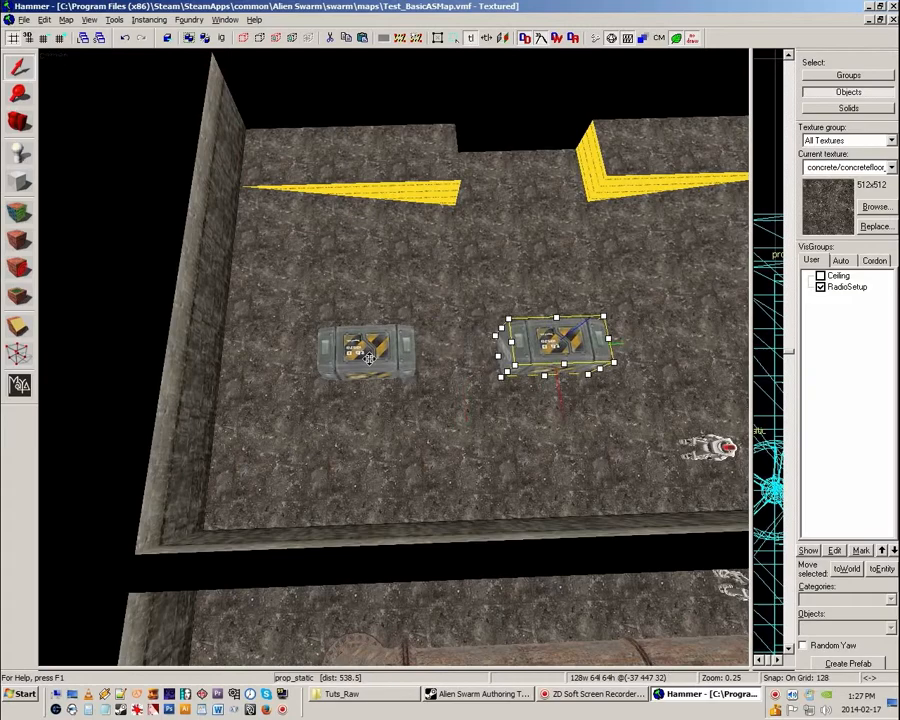
pyautogui.moveTo(556, 344); pyautogui.dragTo(484, 344)
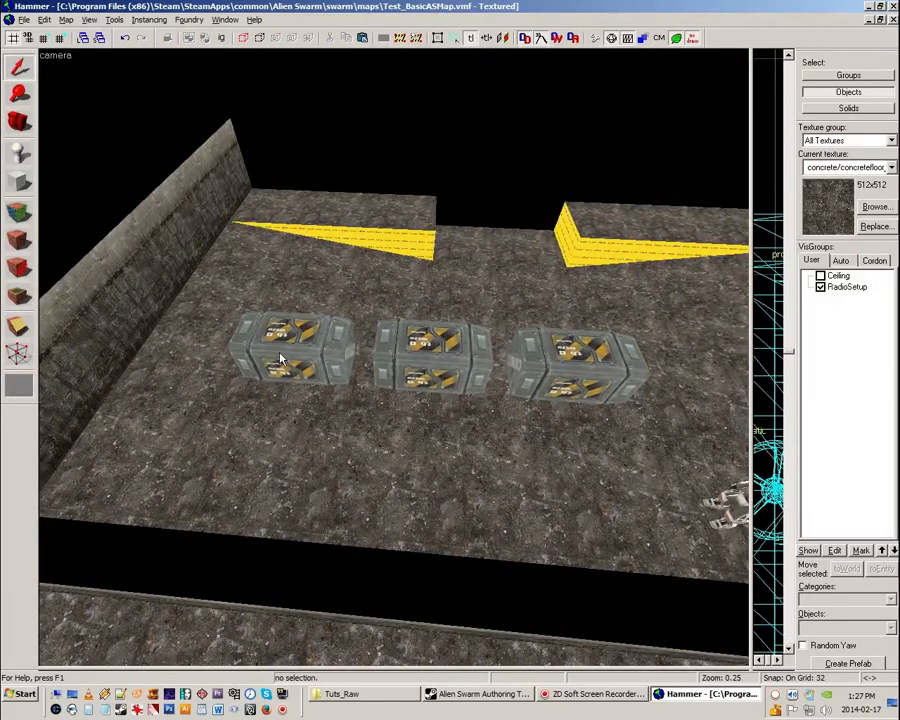
pyautogui.moveTo(280, 384)
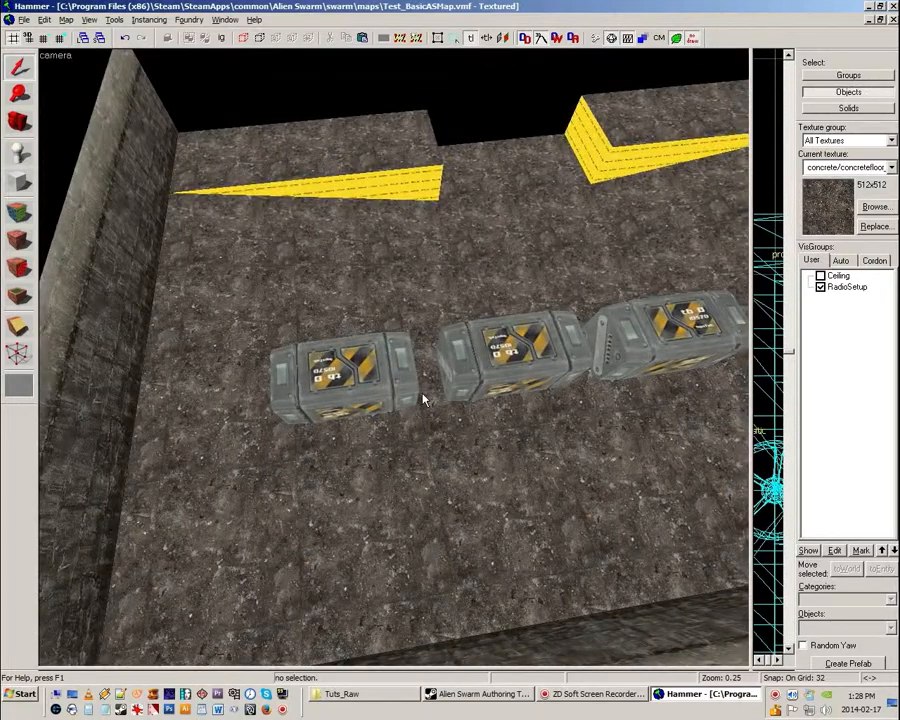
pyautogui.moveTo(564, 704)
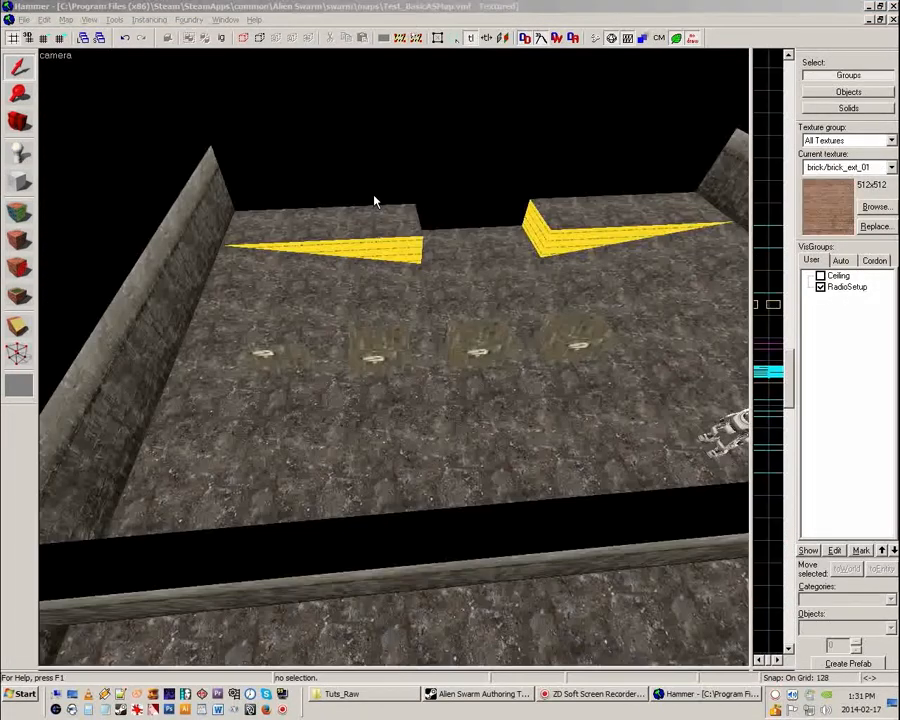
pyautogui.moveTo(336, 76)
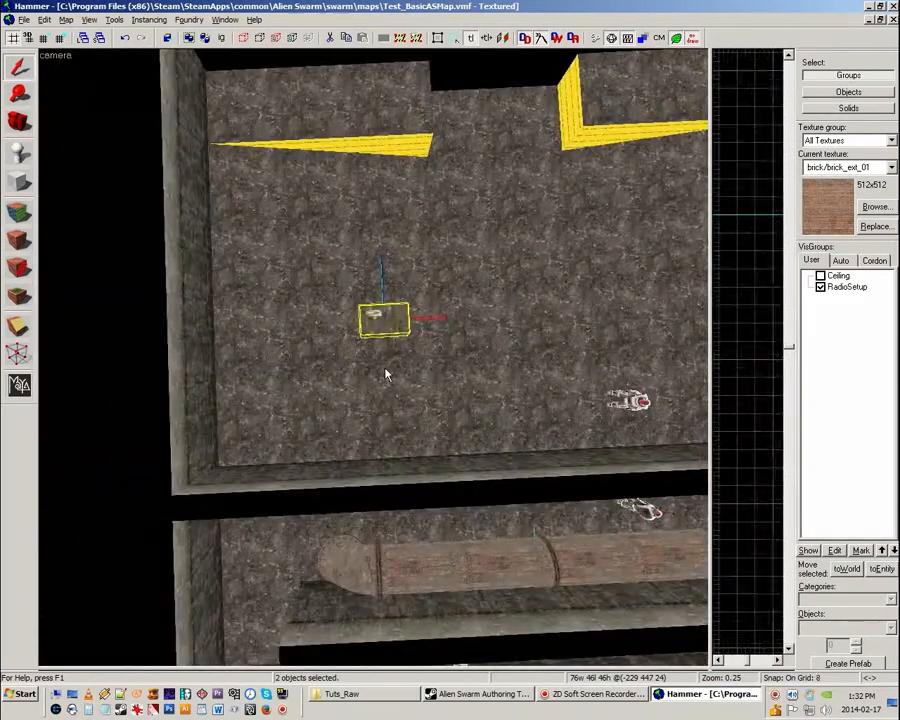
# Step: Reposition a wooden prop and move the group of skids across the sewer floor
pyautogui.moveTo(384, 318); pyautogui.dragTo(464, 316)
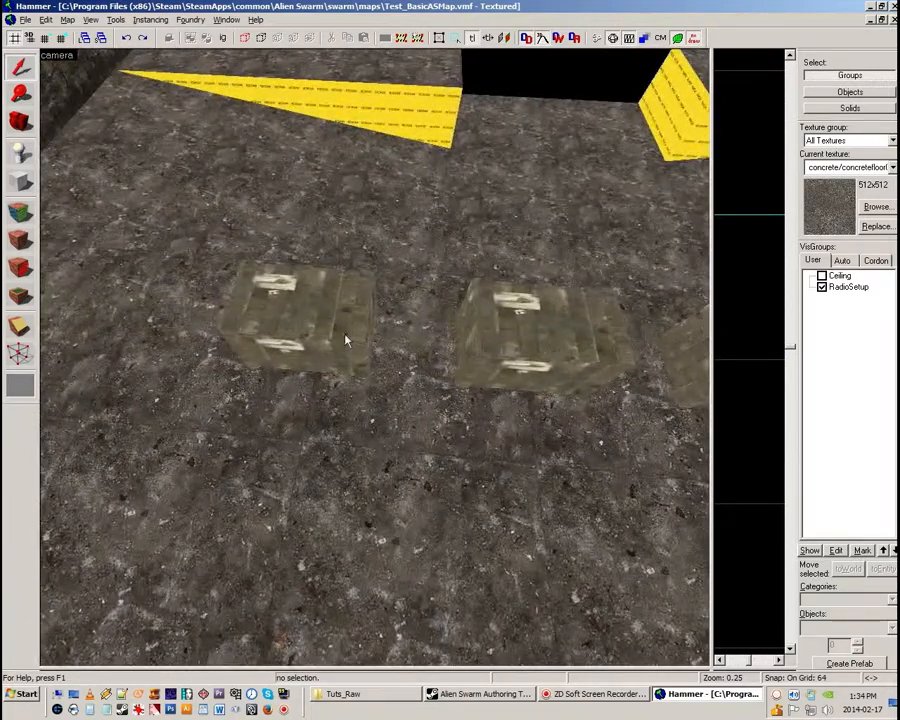
pyautogui.click(296, 320)
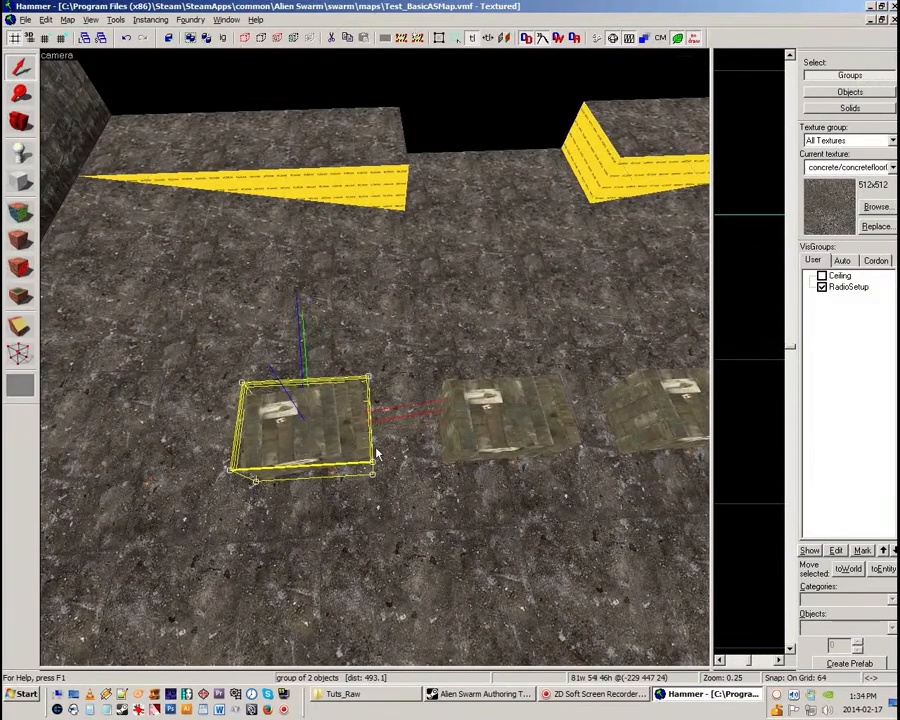
pyautogui.moveTo(300, 424); pyautogui.dragTo(490, 420)
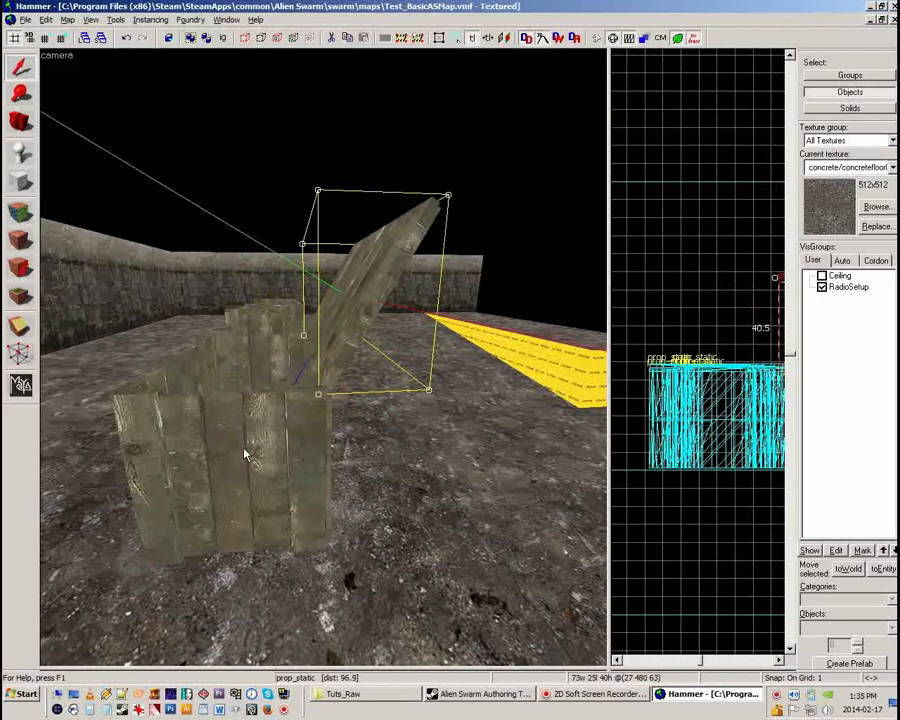
# Step: Select the tilted plank lid on the open wooden crate for adjustment
pyautogui.click(550, 280)
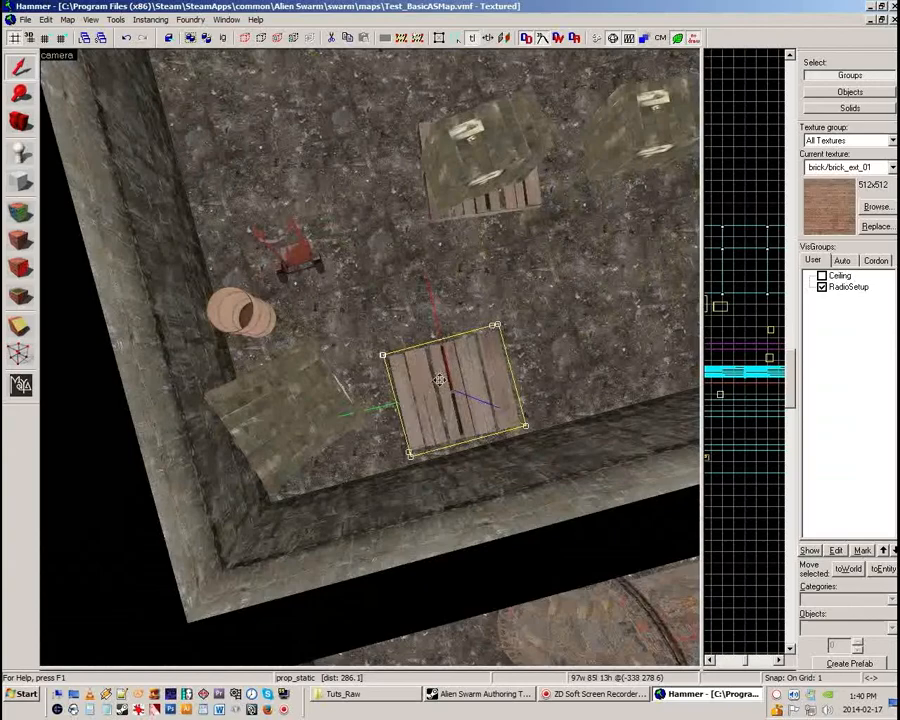
# Step: Look over the room from above, then close up on the dolly and drum
pyautogui.moveTo(440, 390); pyautogui.dragTo(324, 430)
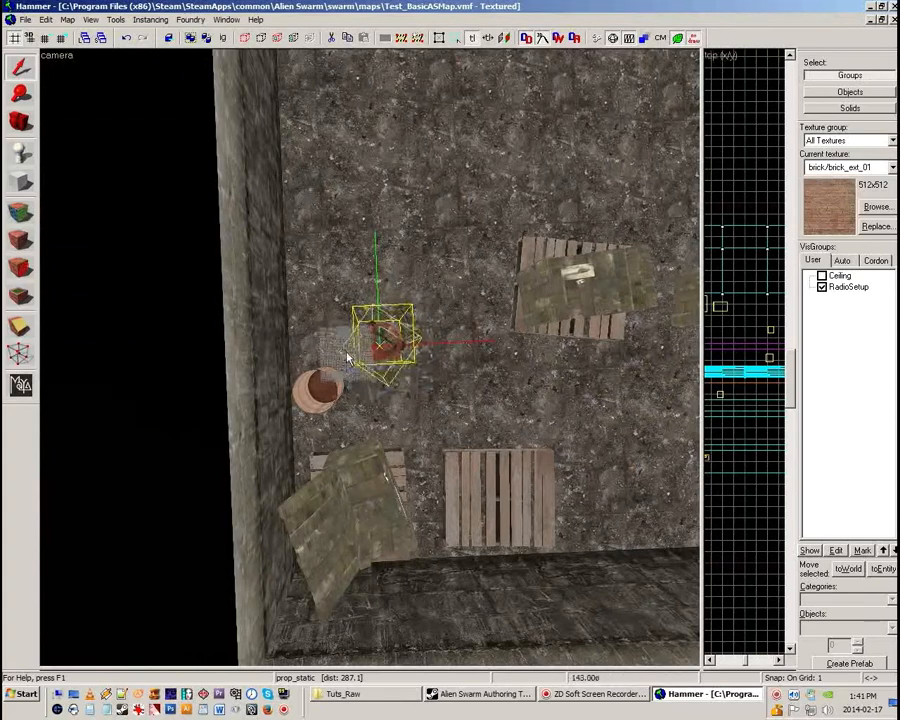
pyautogui.moveTo(384, 344); pyautogui.dragTo(330, 380)
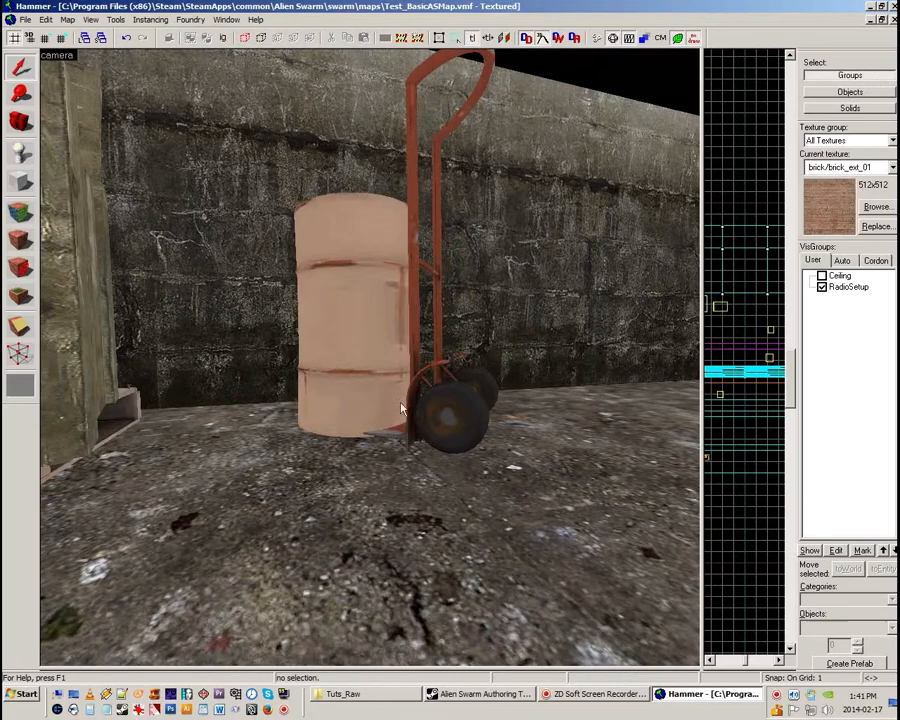
pyautogui.click(400, 408)
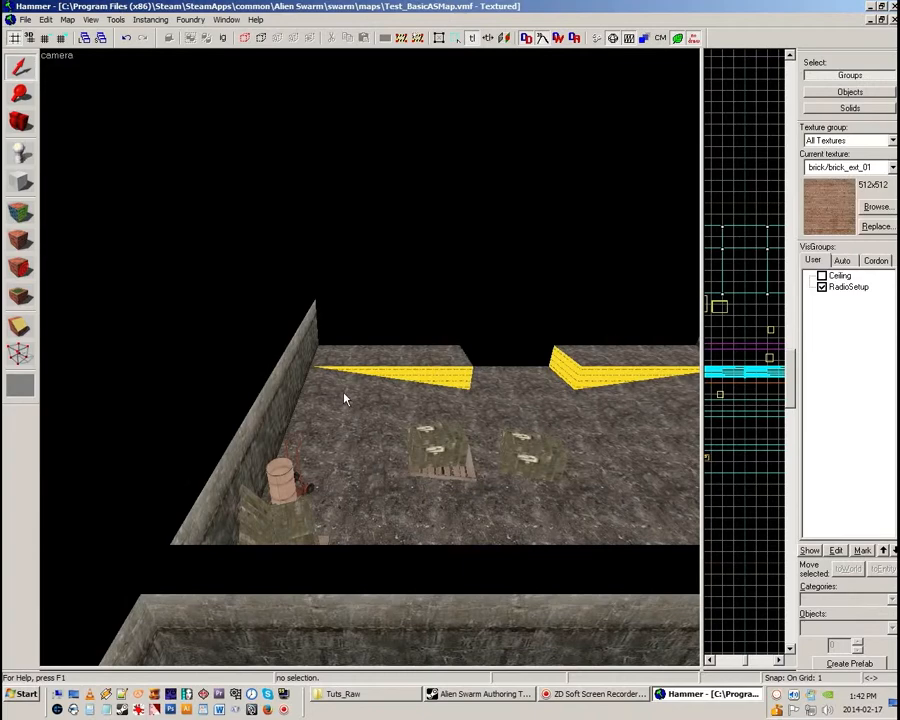
pyautogui.moveTo(72, 124)
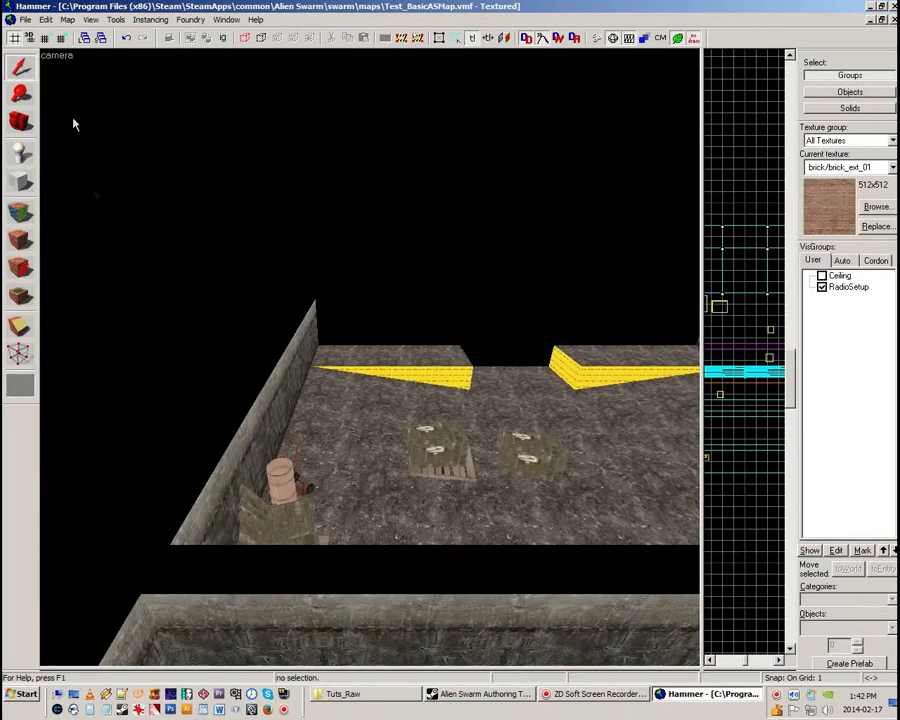
# Step: Open the Swarm Prop-Library .vmf from the maps folder via File > Open
pyautogui.click(24, 20)
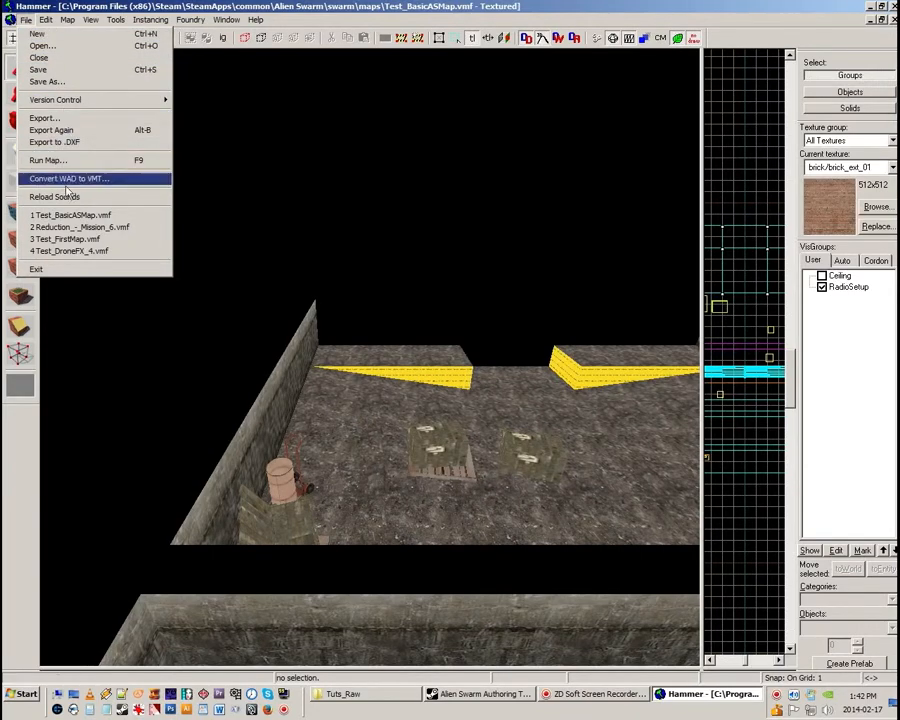
pyautogui.moveTo(42, 46)
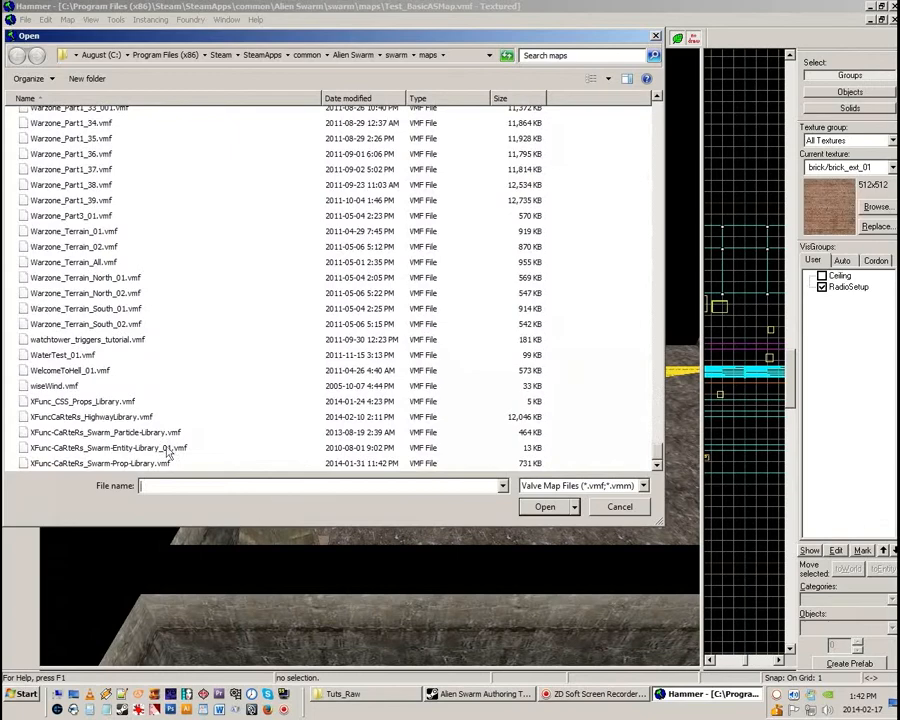
pyautogui.click(100, 464)
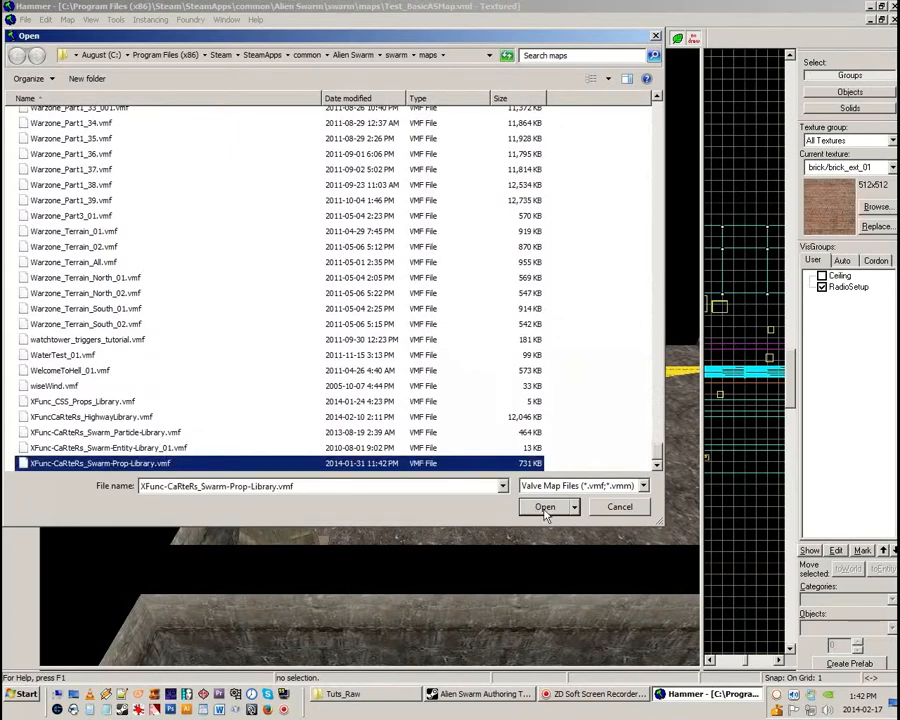
pyautogui.click(544, 508)
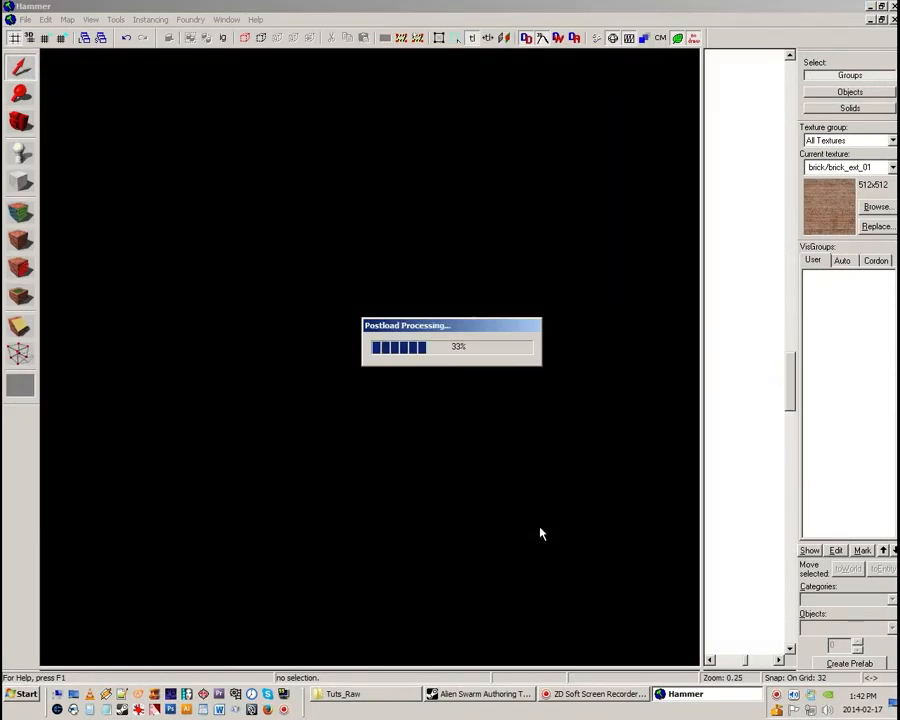
pyautogui.moveTo(528, 556)
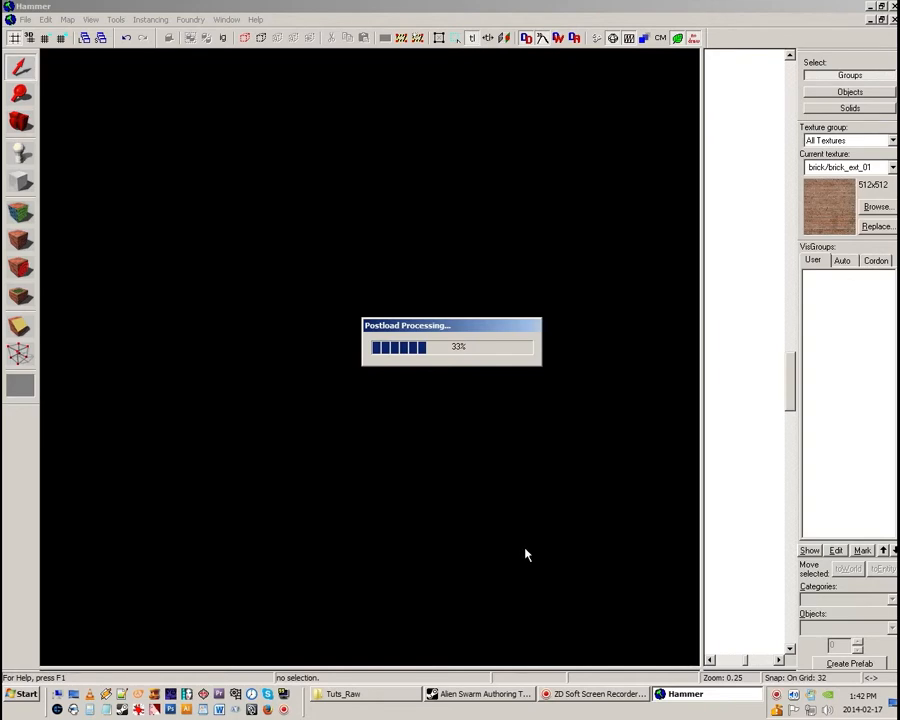